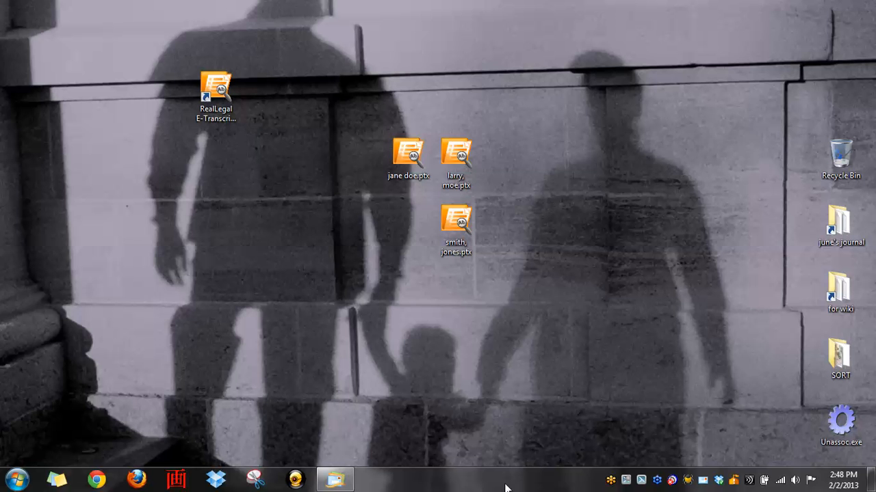
mouse_move(484, 426)
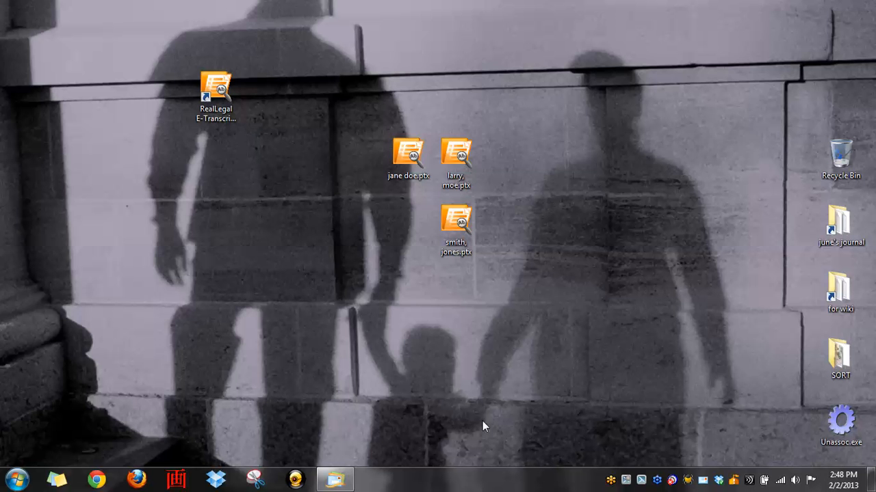
mouse_move(410, 194)
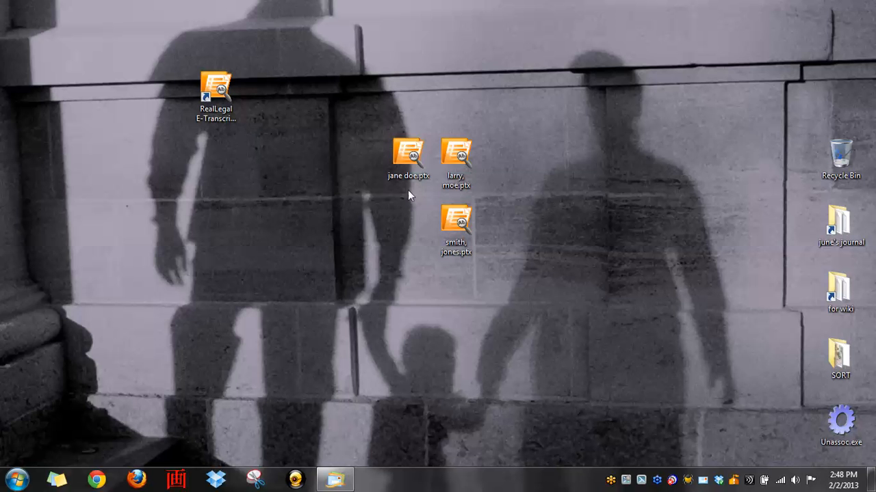
Step: Point out the downloaded transcript files and the installed transcript viewer shortcut on the desktop
click(408, 153)
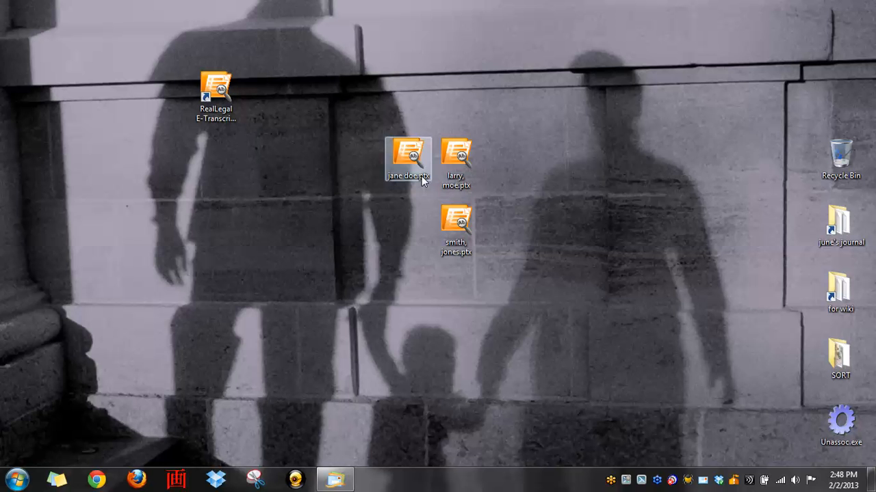
click(456, 219)
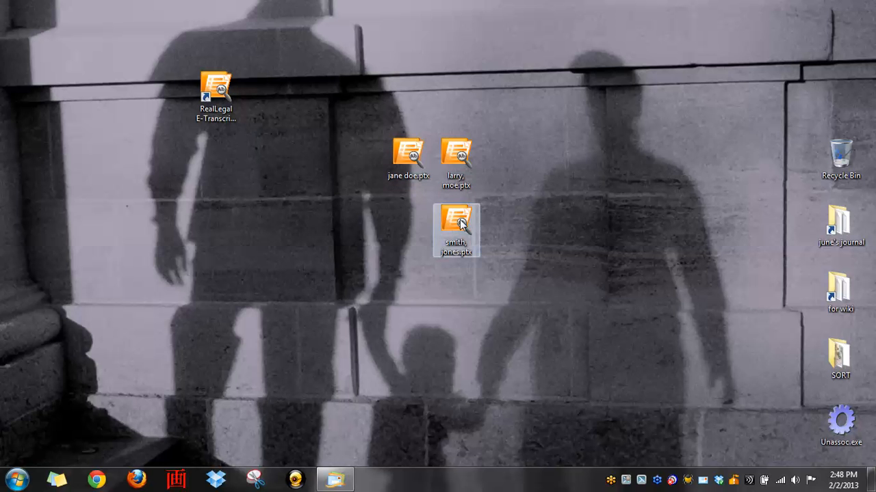
mouse_move(463, 233)
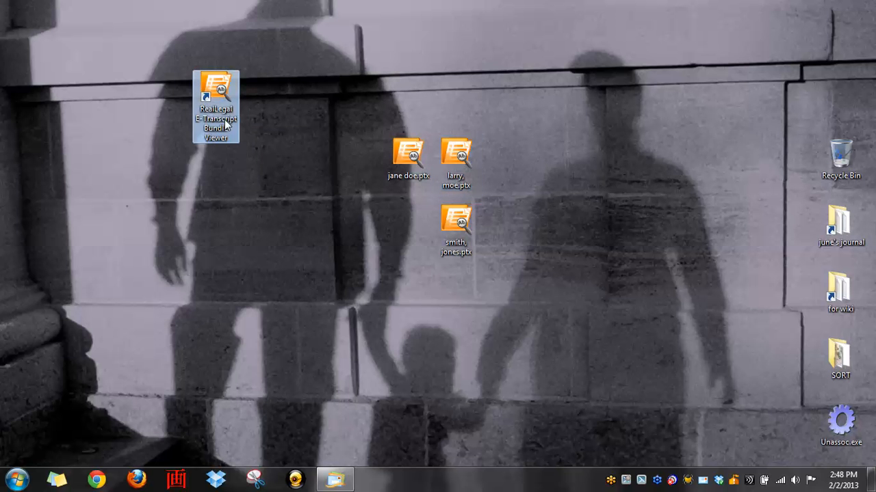
mouse_move(229, 125)
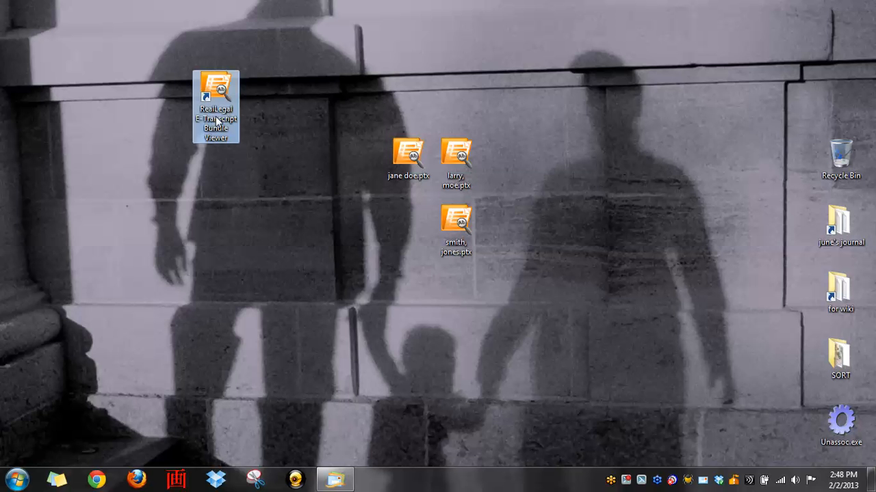
click(408, 152)
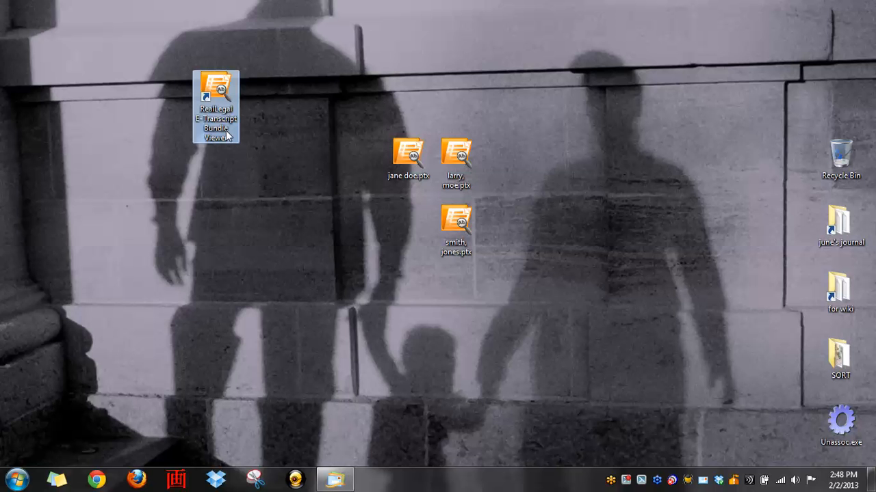
mouse_move(318, 181)
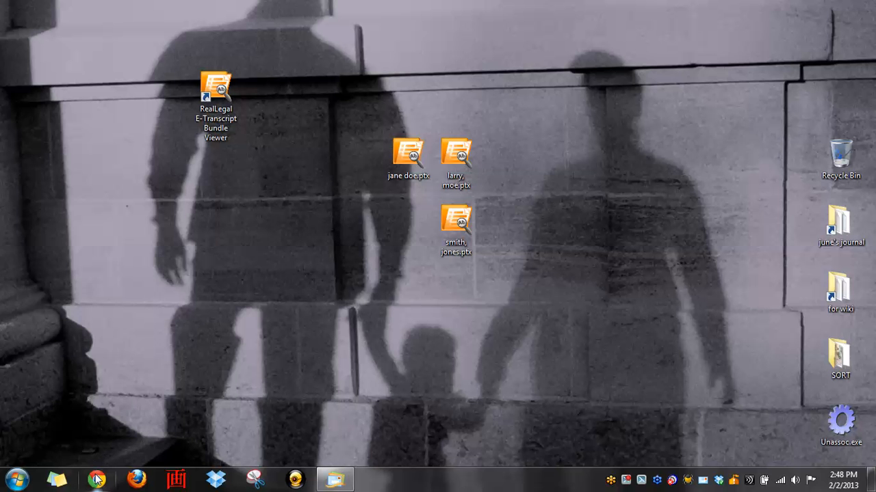
click(16, 479)
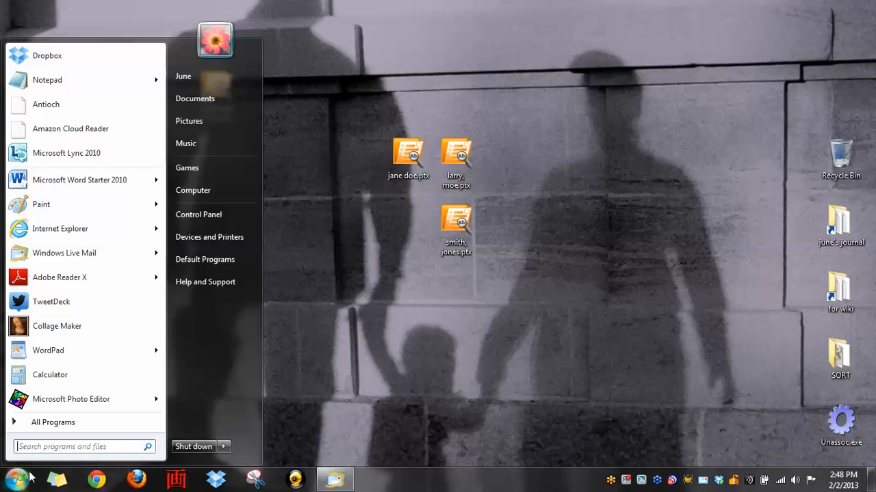
text(htttp)
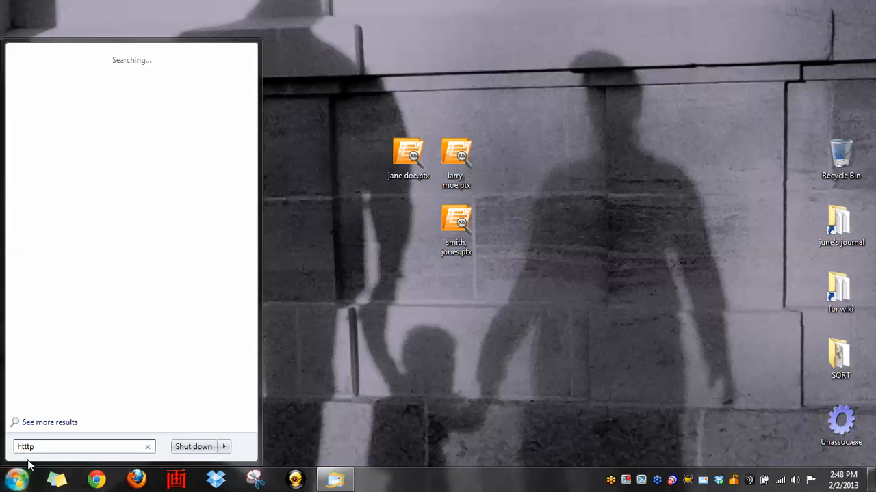
key(Backspace)
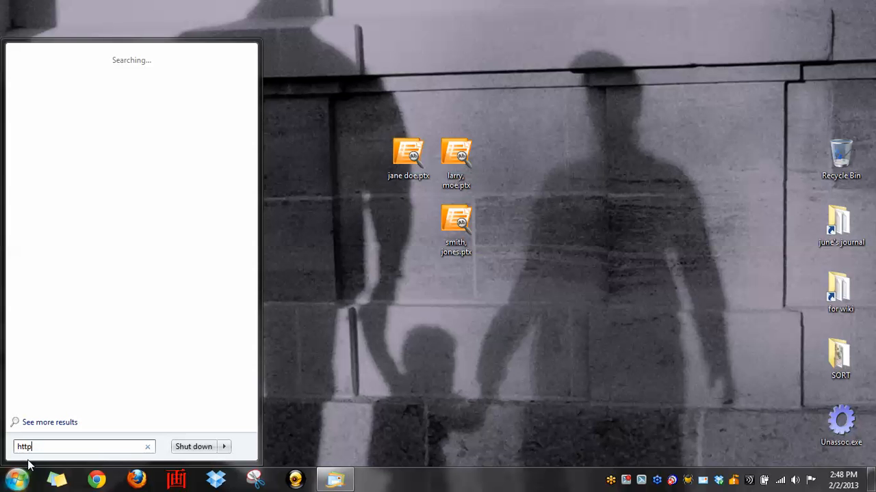
text(//)
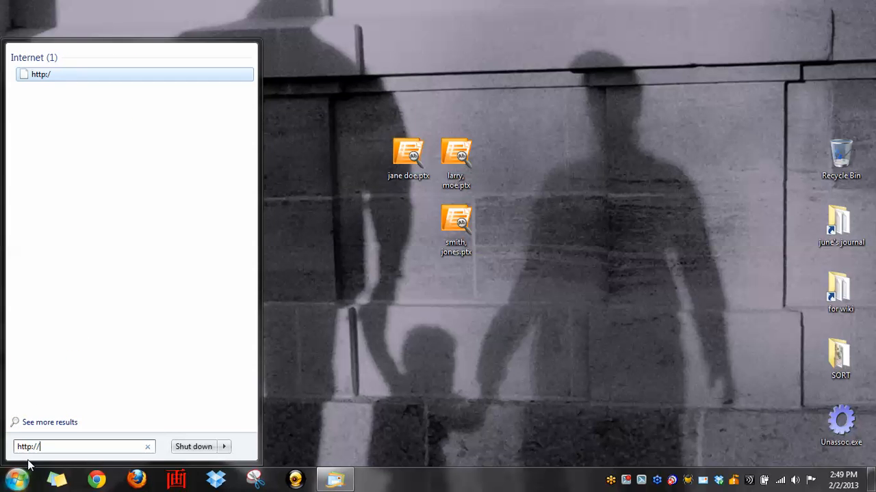
text(www.real)
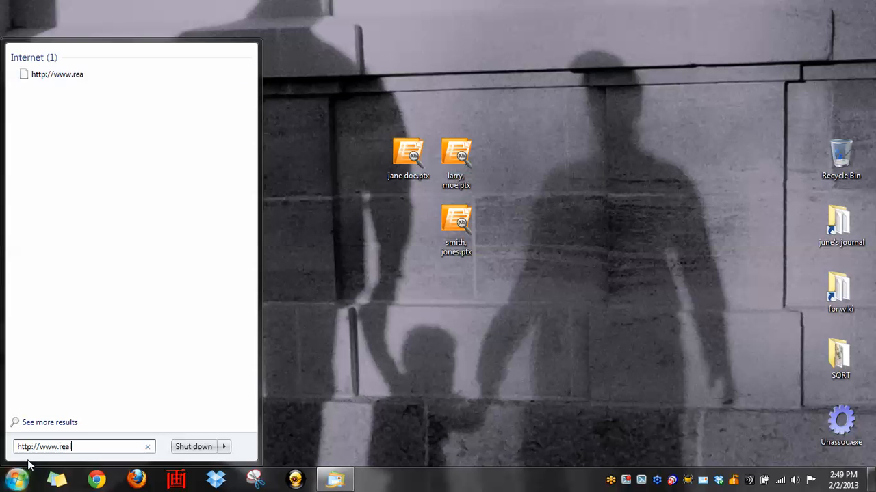
text(le)
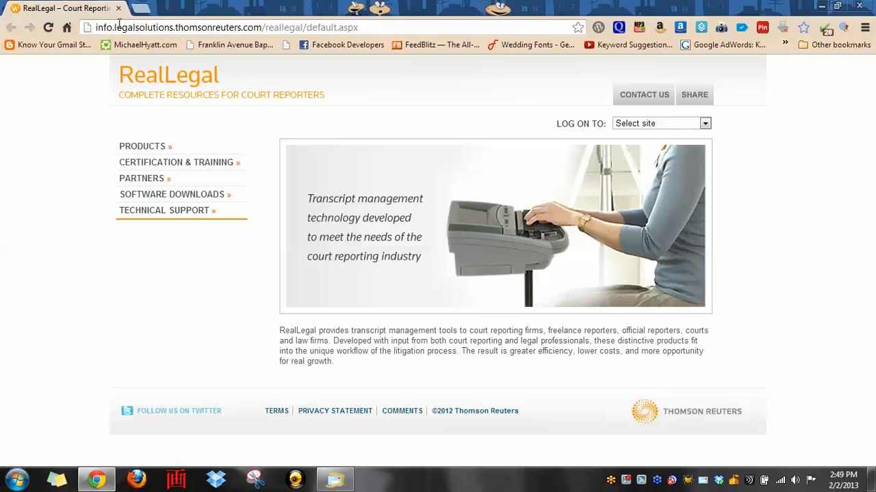
Step: Highlight the site address and go to the Software Downloads page from the left navigation
double_click(206, 27)
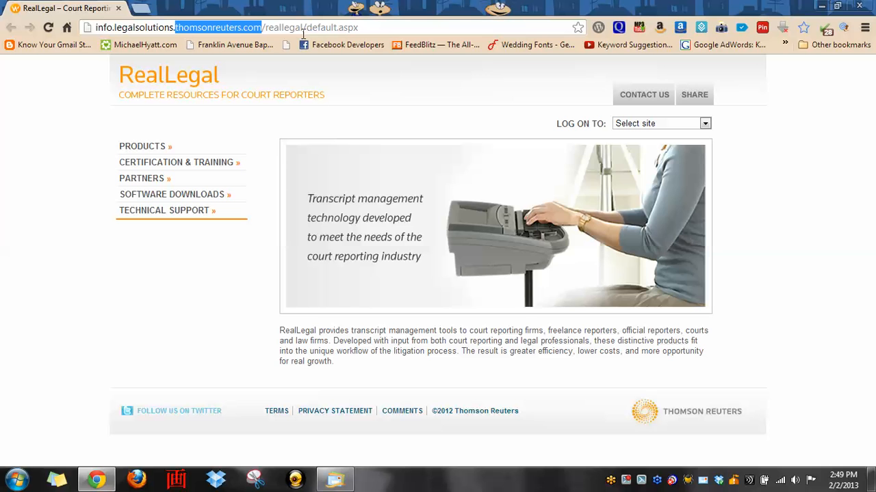
mouse_move(337, 161)
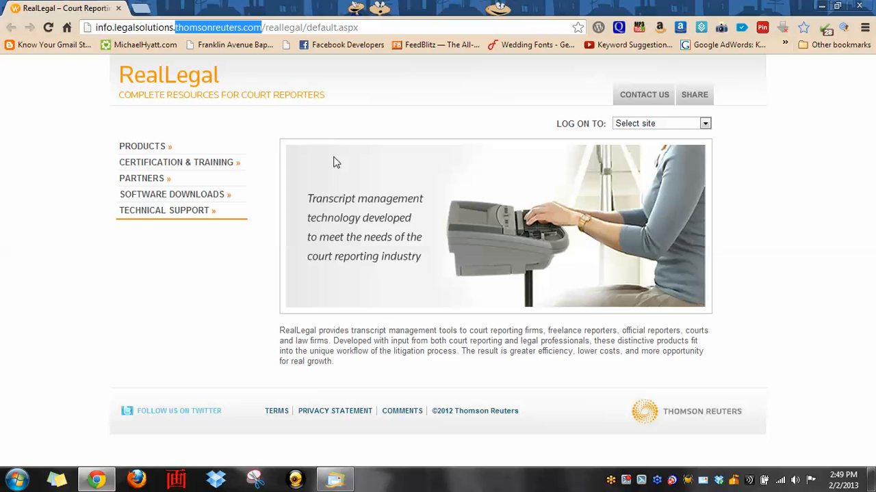
mouse_move(250, 275)
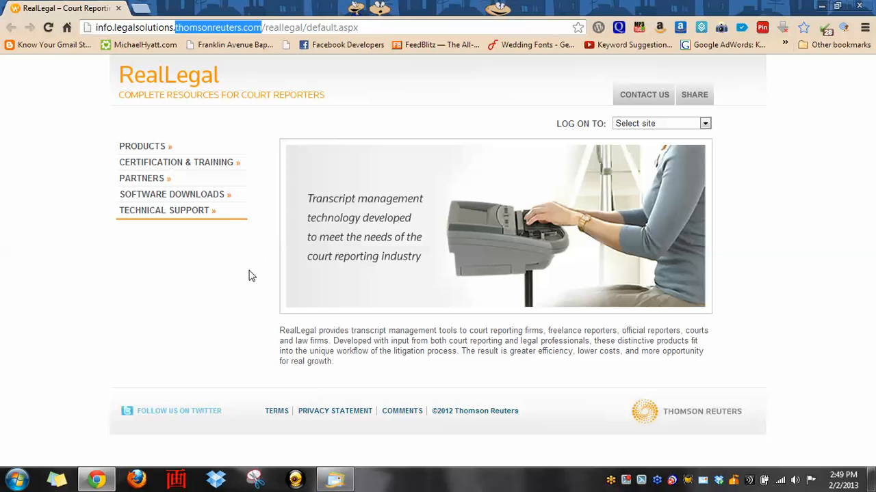
mouse_move(150, 241)
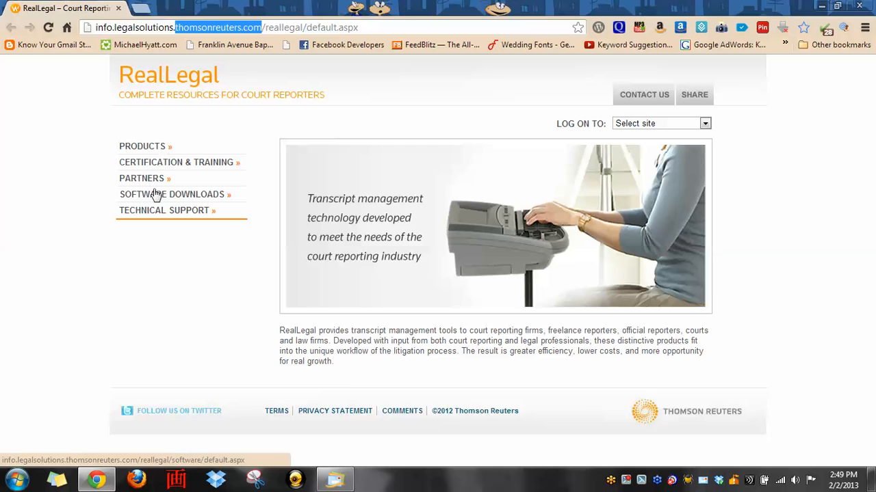
click(172, 194)
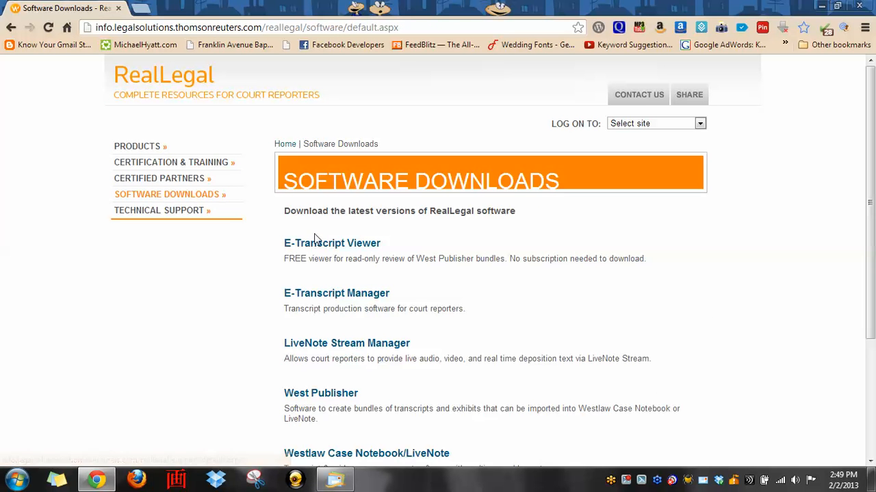
mouse_move(331, 244)
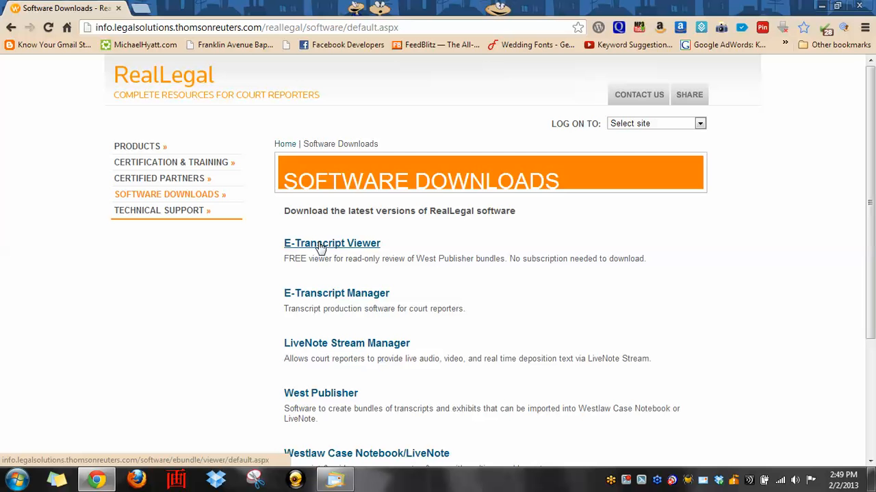
Step: Go to the E-Transcript Viewer download page and point out the EBundleViewer-6.0.exe file size
click(331, 243)
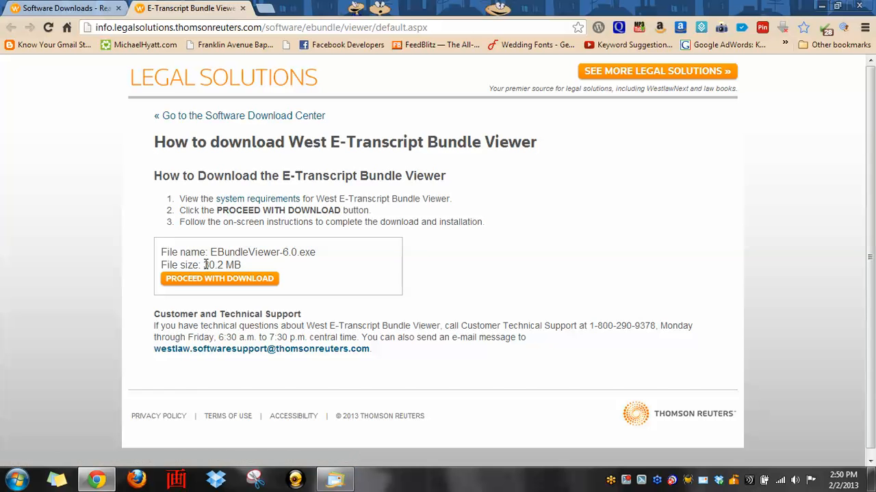
double_click(222, 266)
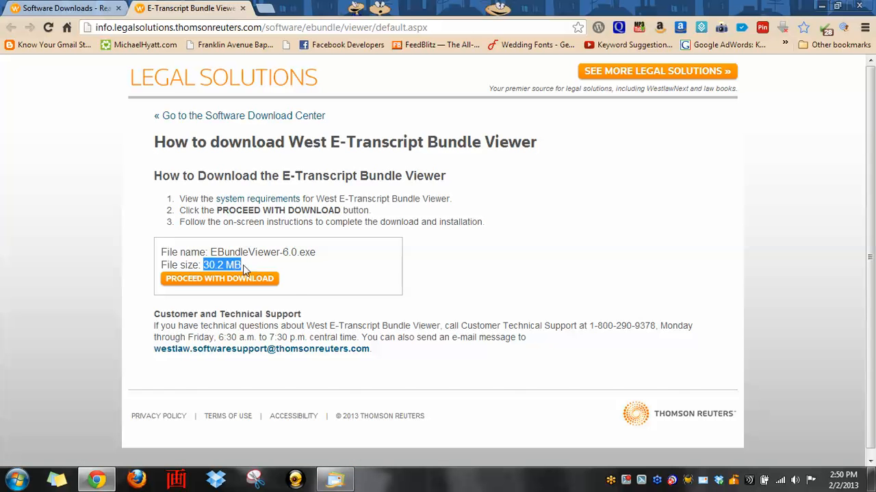
click(298, 281)
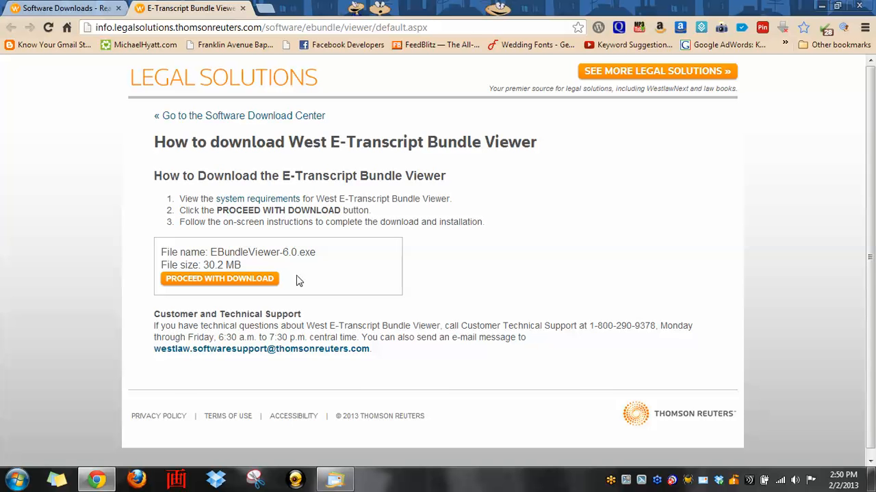
Step: Highlight the customer and technical support details and the weekday support hours
scroll(down, 3)
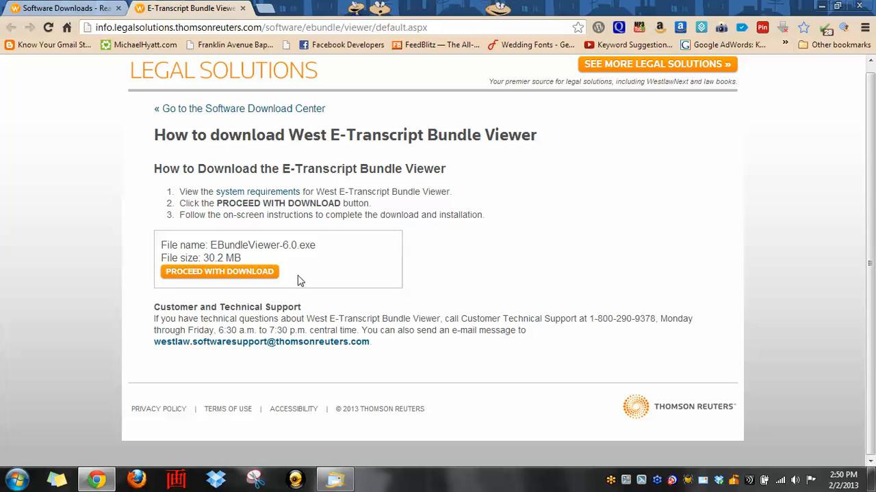
drag(154, 306, 356, 330)
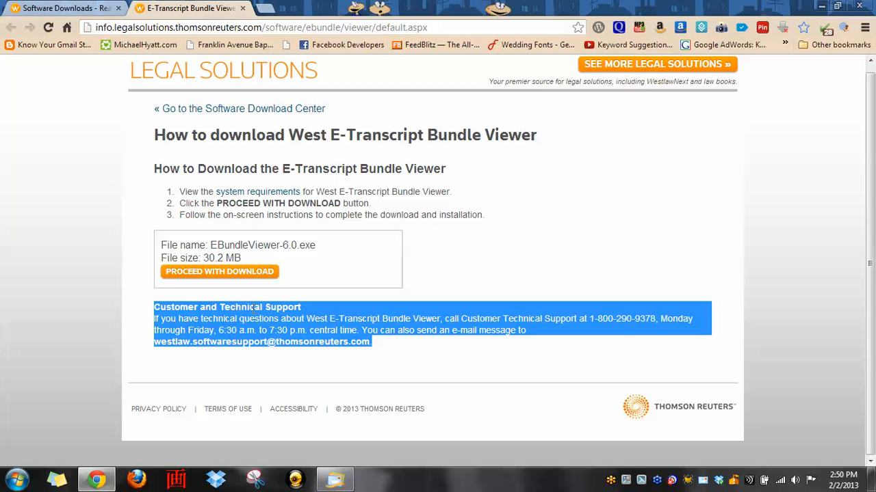
click(238, 319)
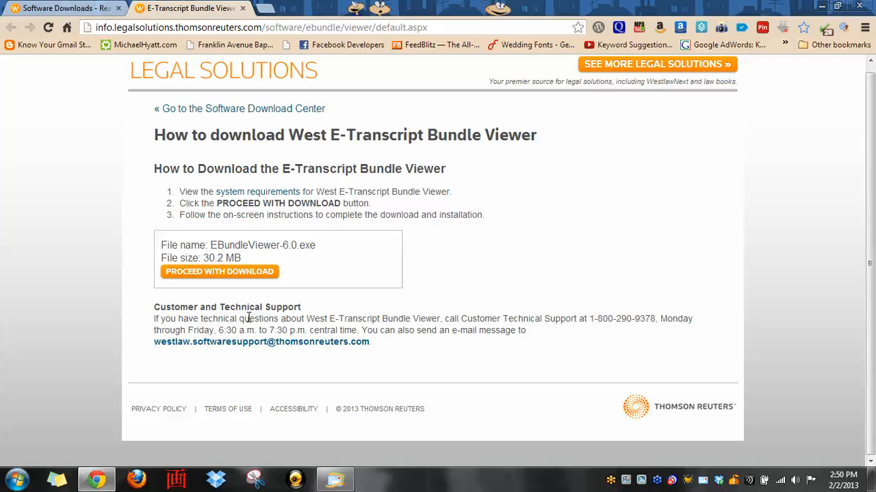
mouse_move(486, 321)
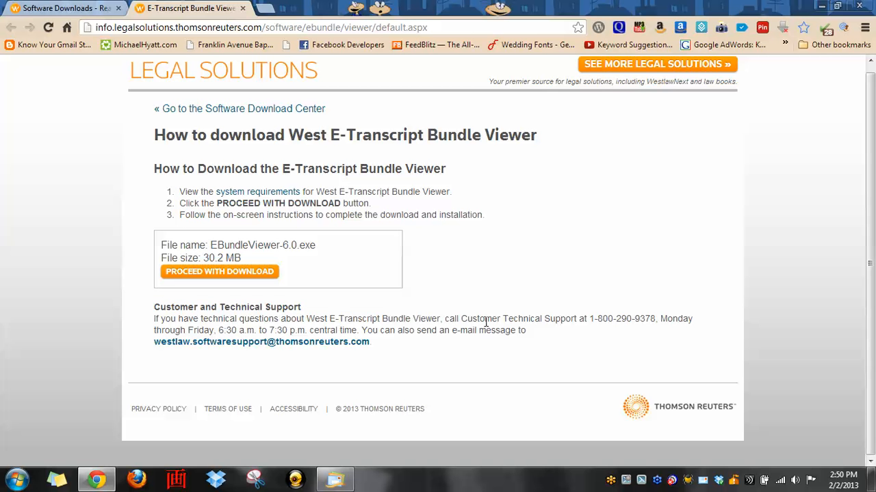
drag(588, 318, 626, 319)
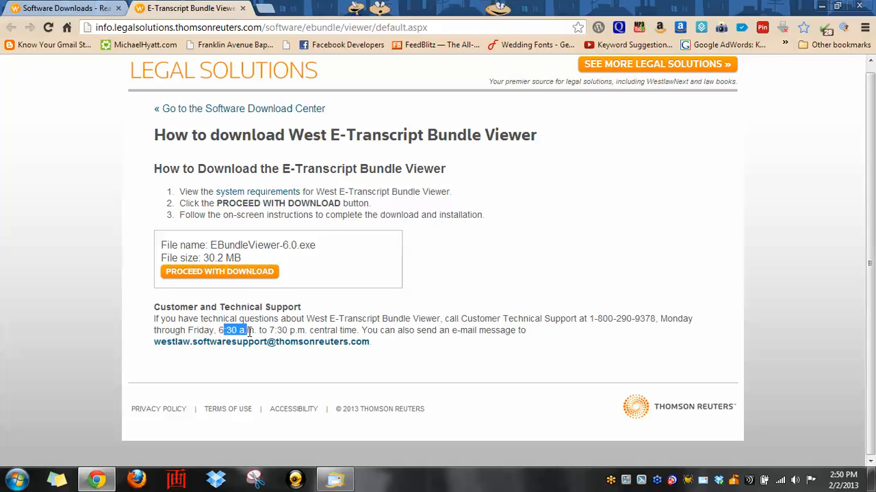
drag(225, 330, 304, 330)
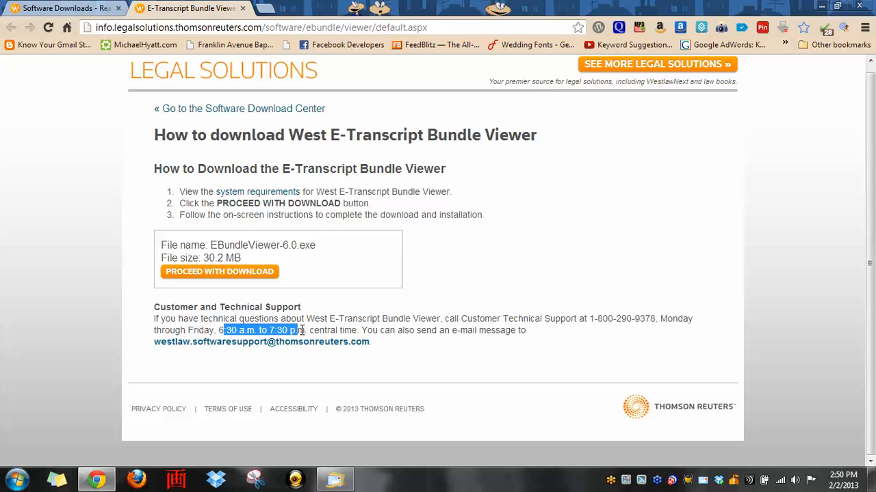
drag(312, 329, 356, 329)
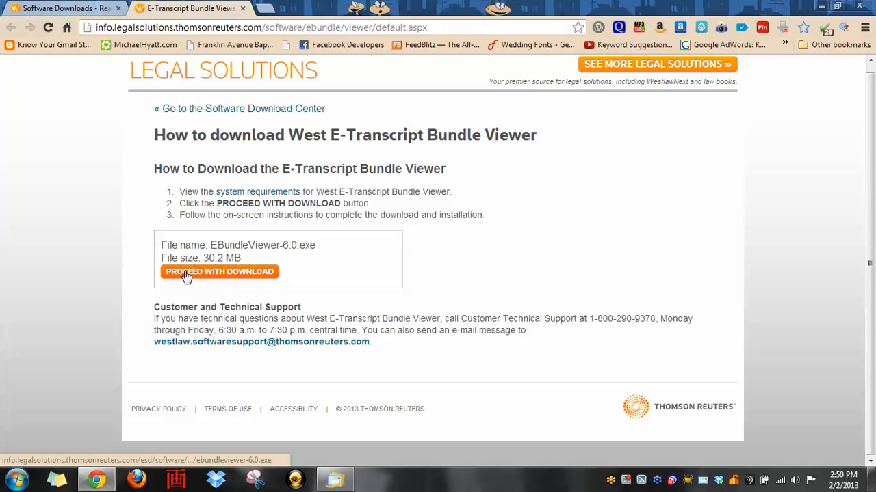
mouse_move(207, 276)
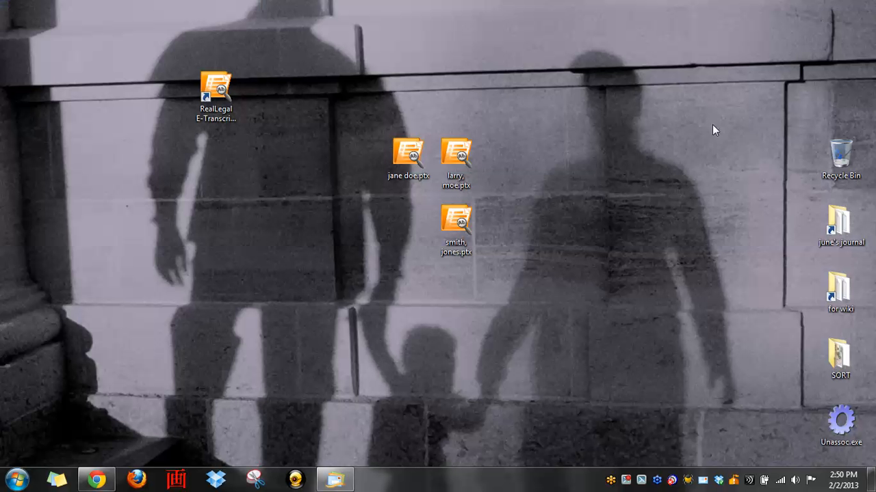
mouse_move(621, 203)
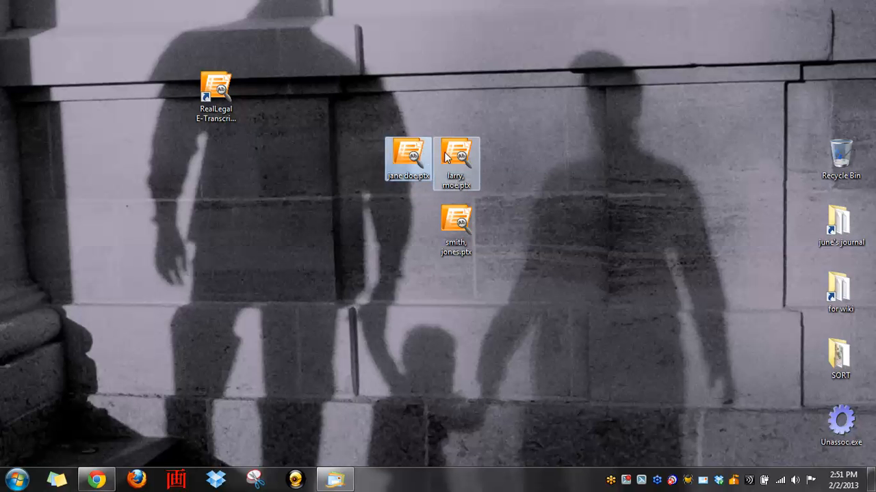
click(457, 154)
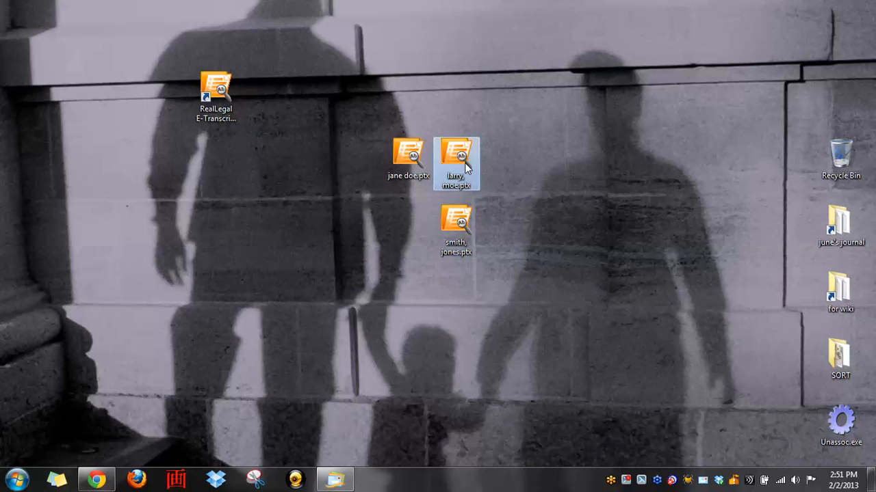
click(456, 226)
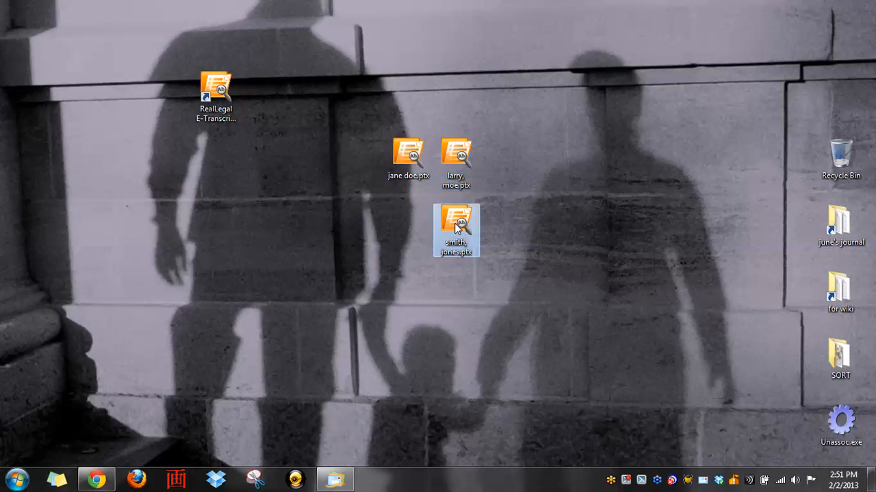
click(503, 205)
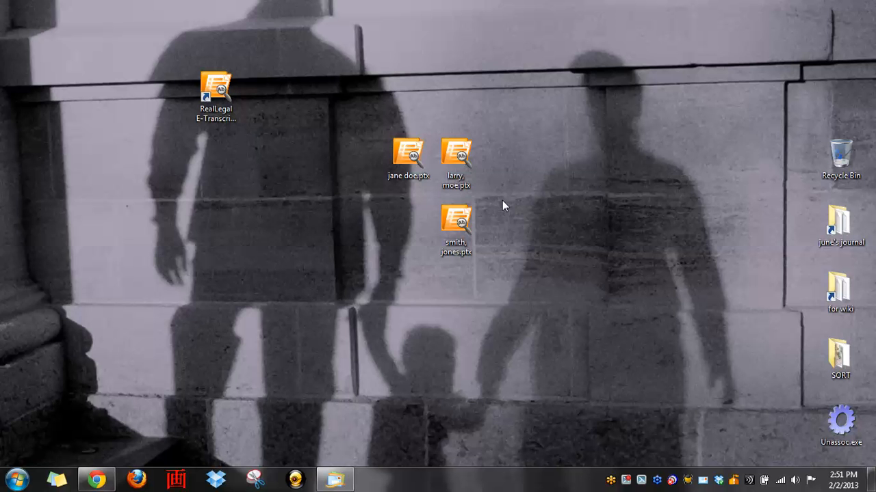
click(408, 153)
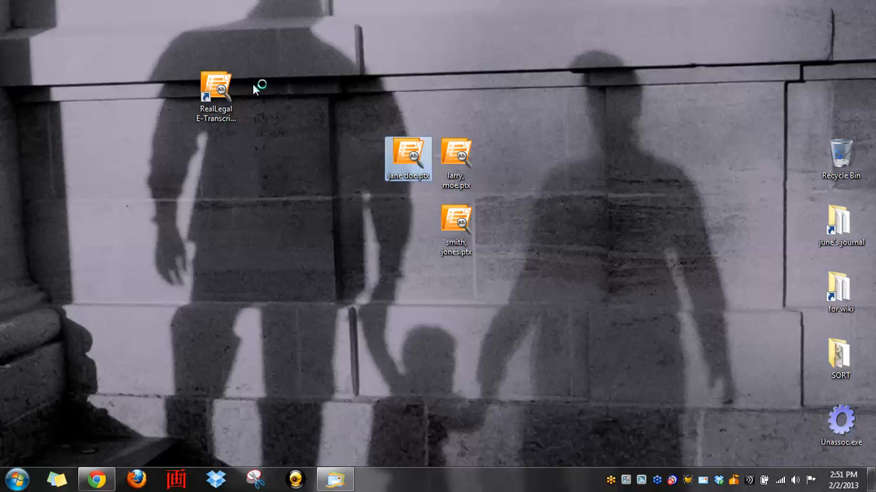
double_click(217, 78)
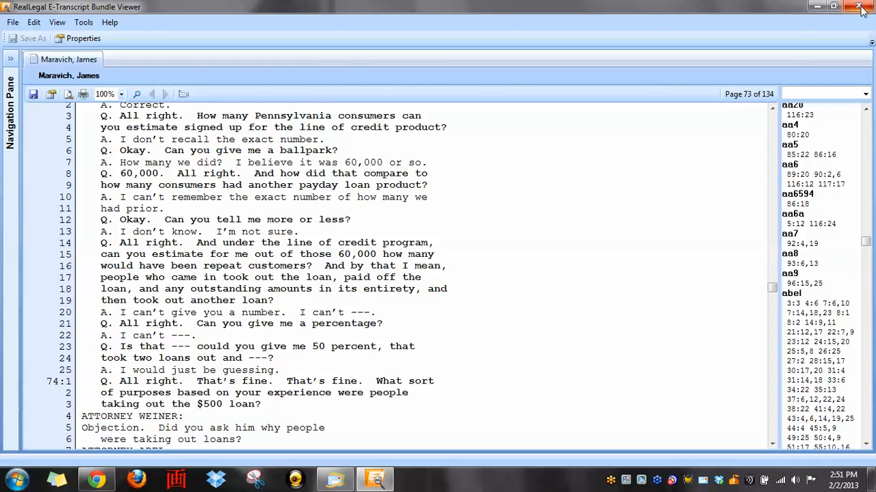
click(862, 7)
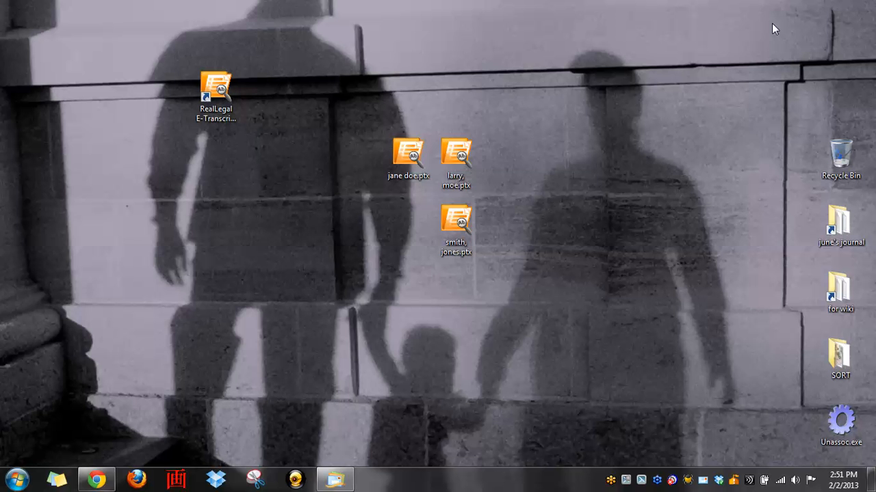
click(456, 222)
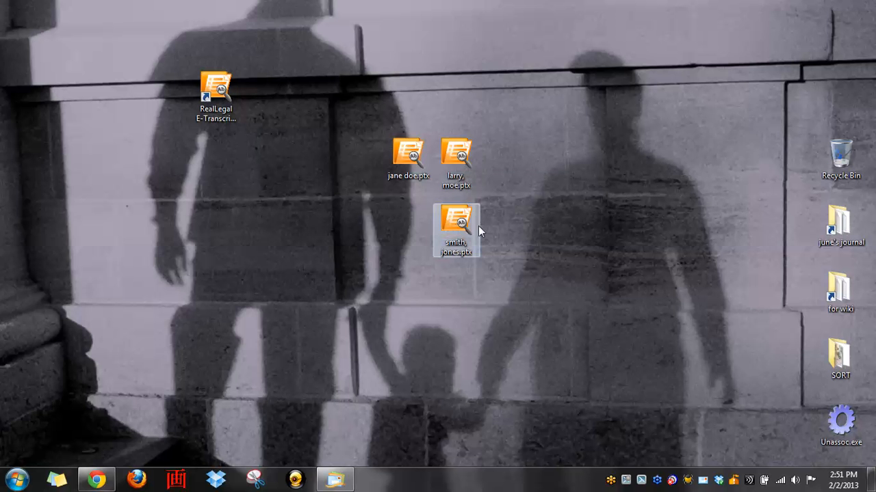